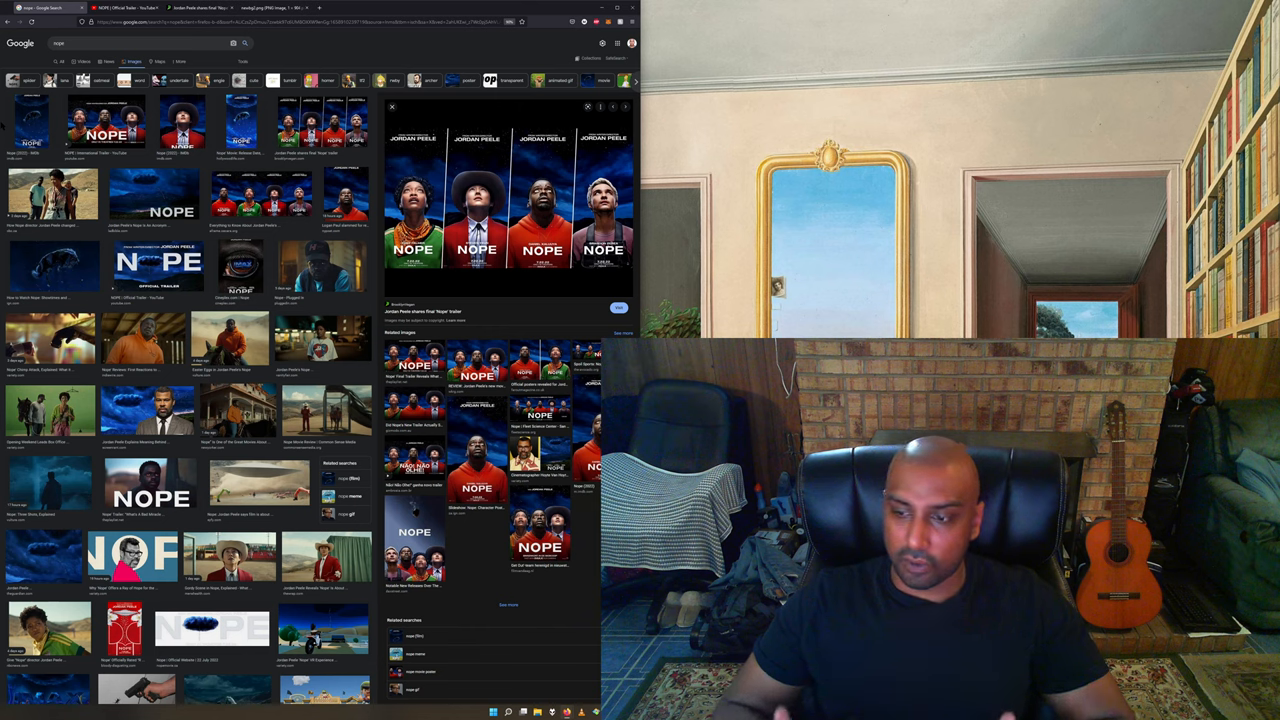
- Search Google Images for "get out" and scroll through the results
left_click(140, 43)
type("get out")
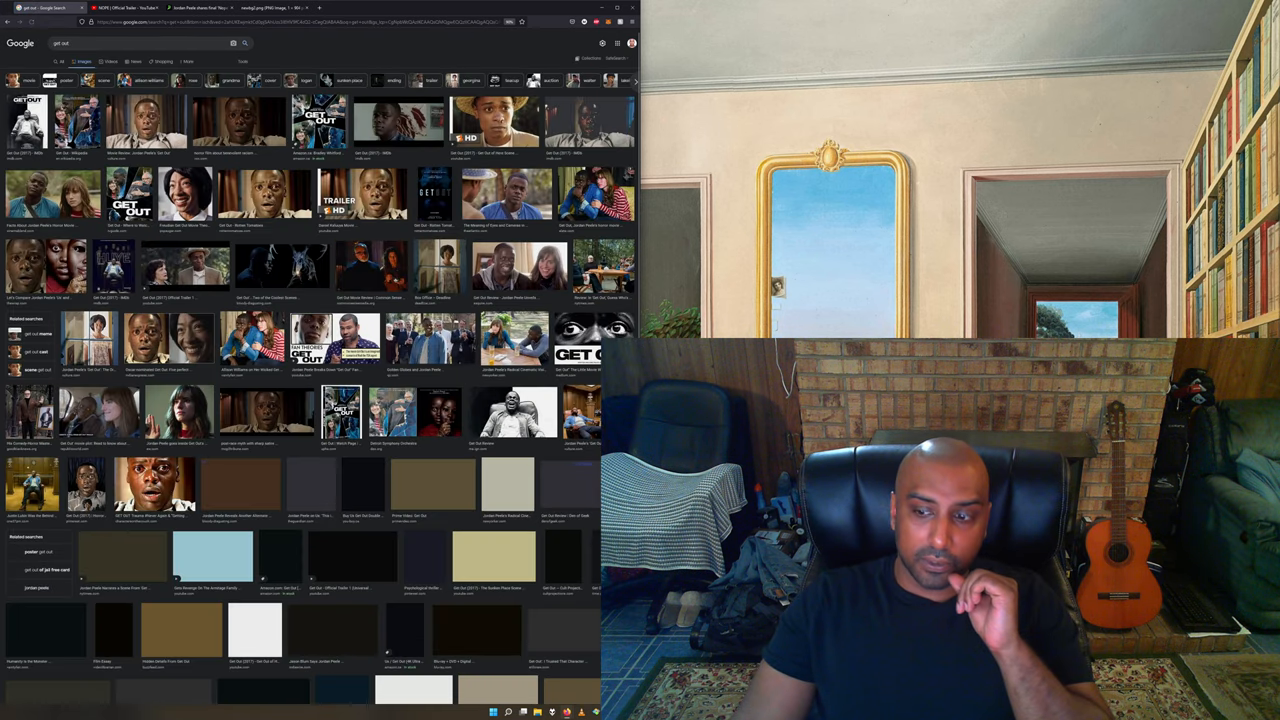
scroll("down", 3)
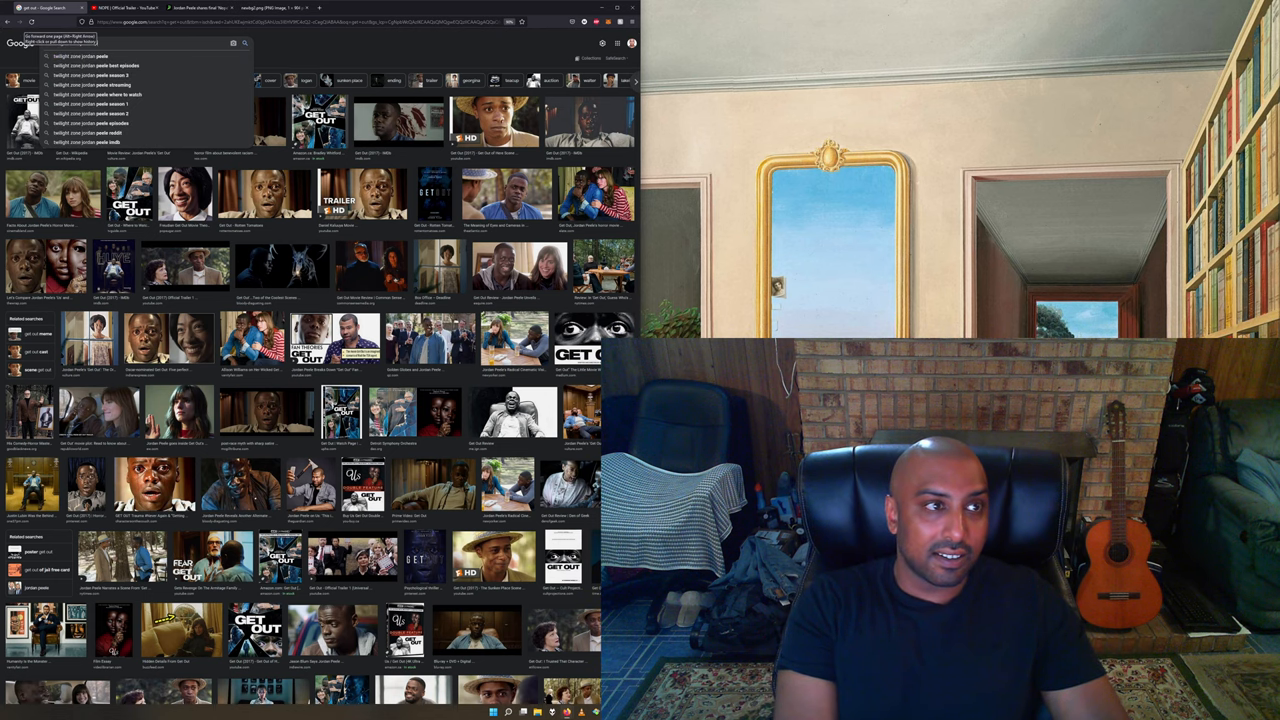
- Show "twilight zone jordan peele" image results, then enter "nope peele" as a new query
left_click(95, 56)
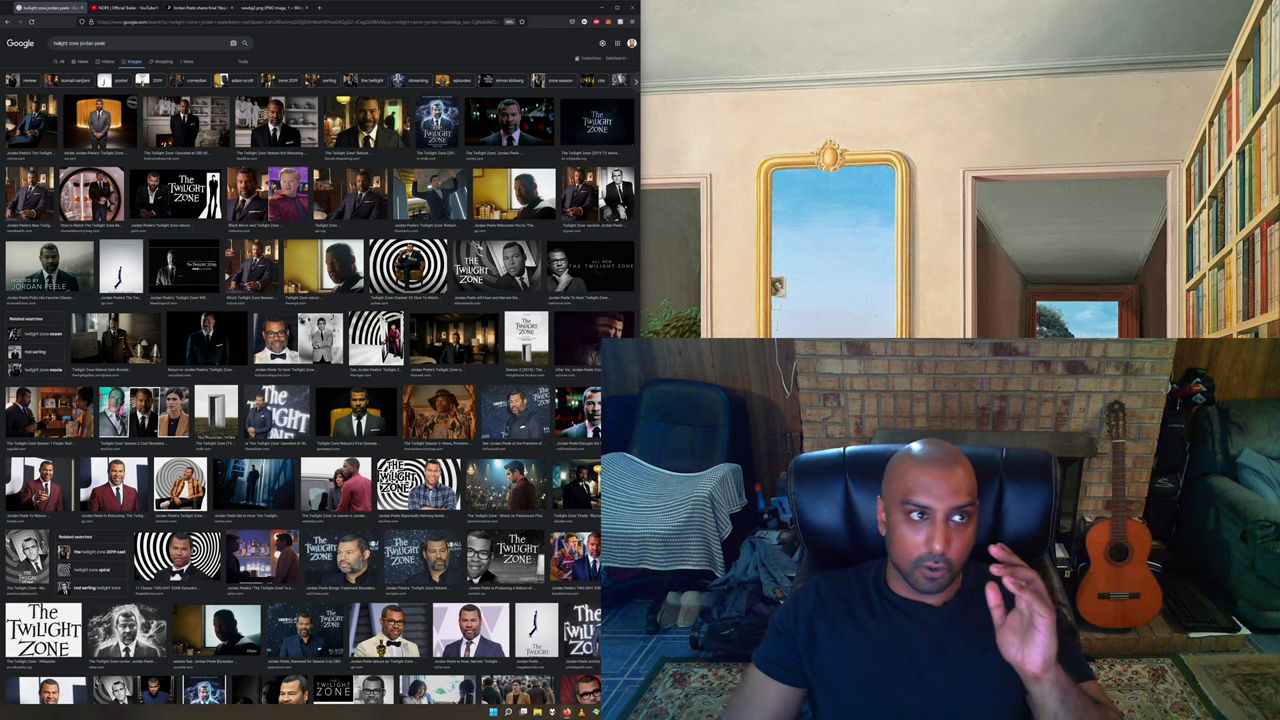
left_click(120, 43)
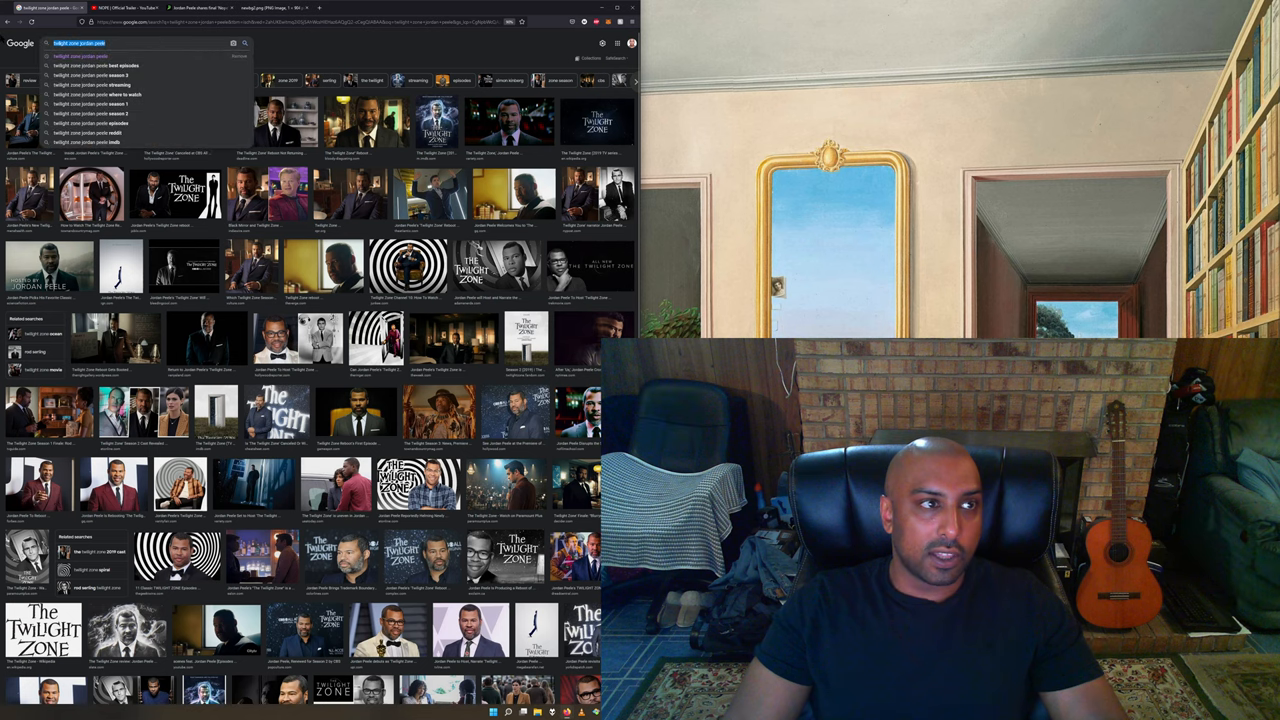
type("nope")
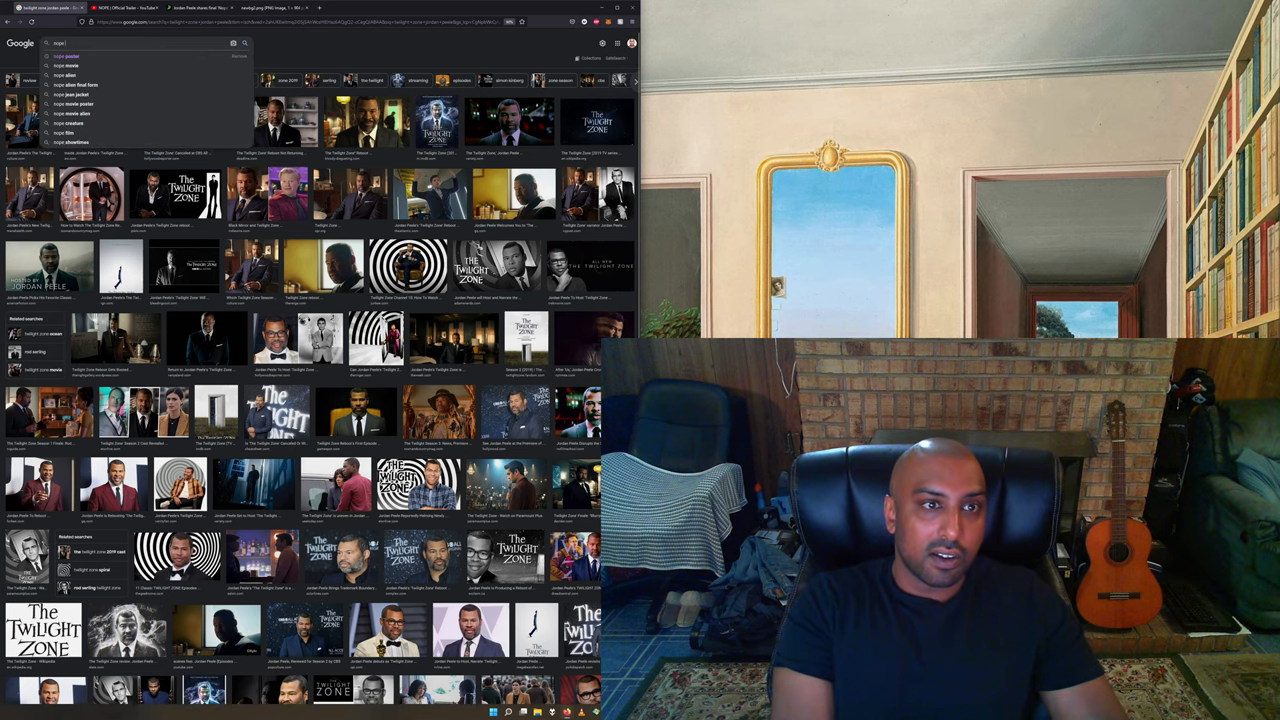
type("peele")
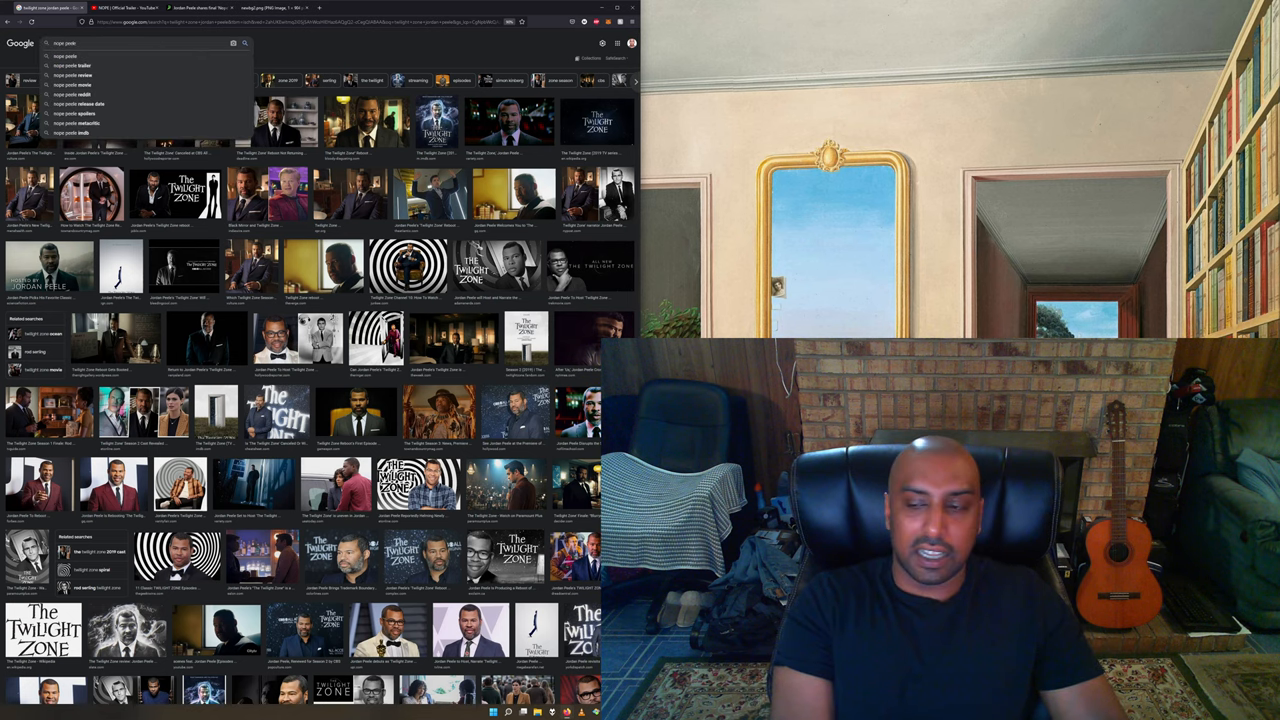